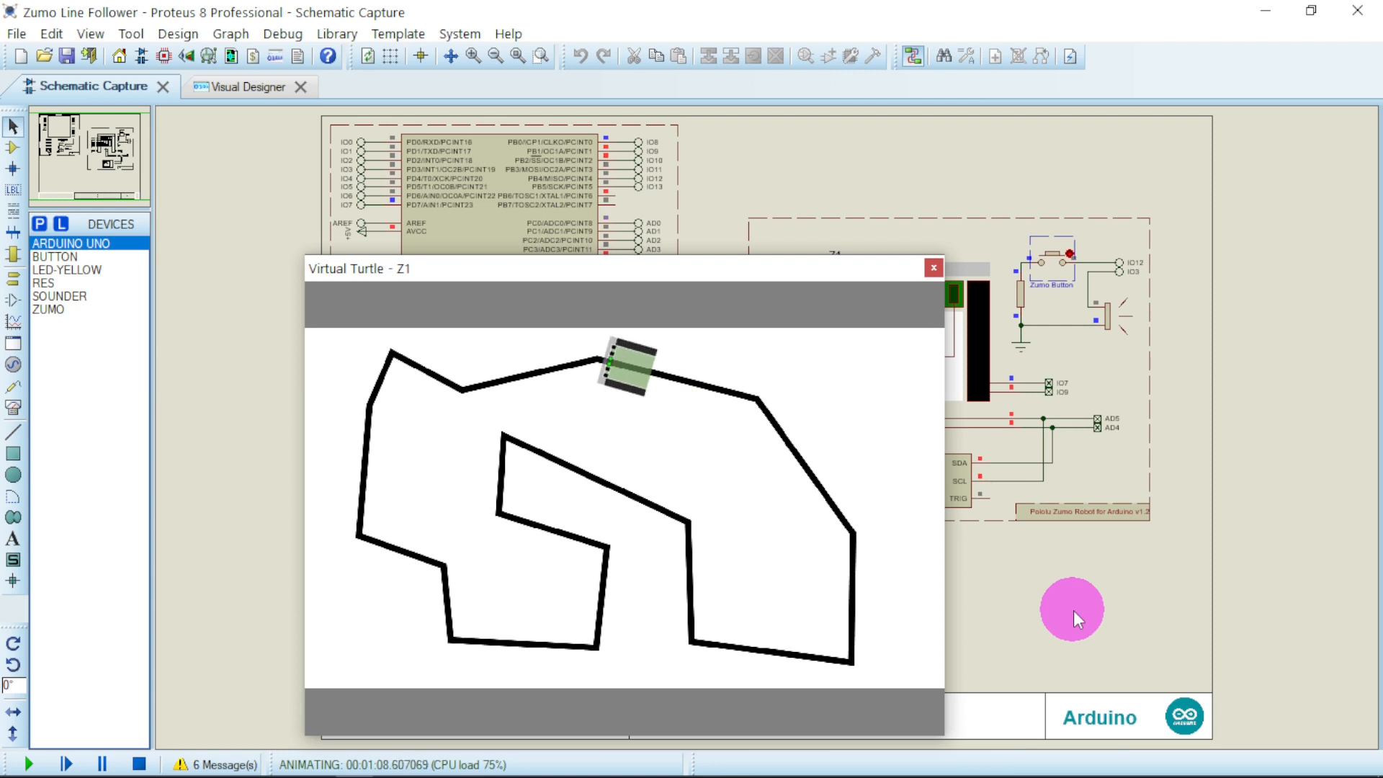
Step: Close the running Zumo Line Follower project from the File menu and show the home page
left_click(15, 34)
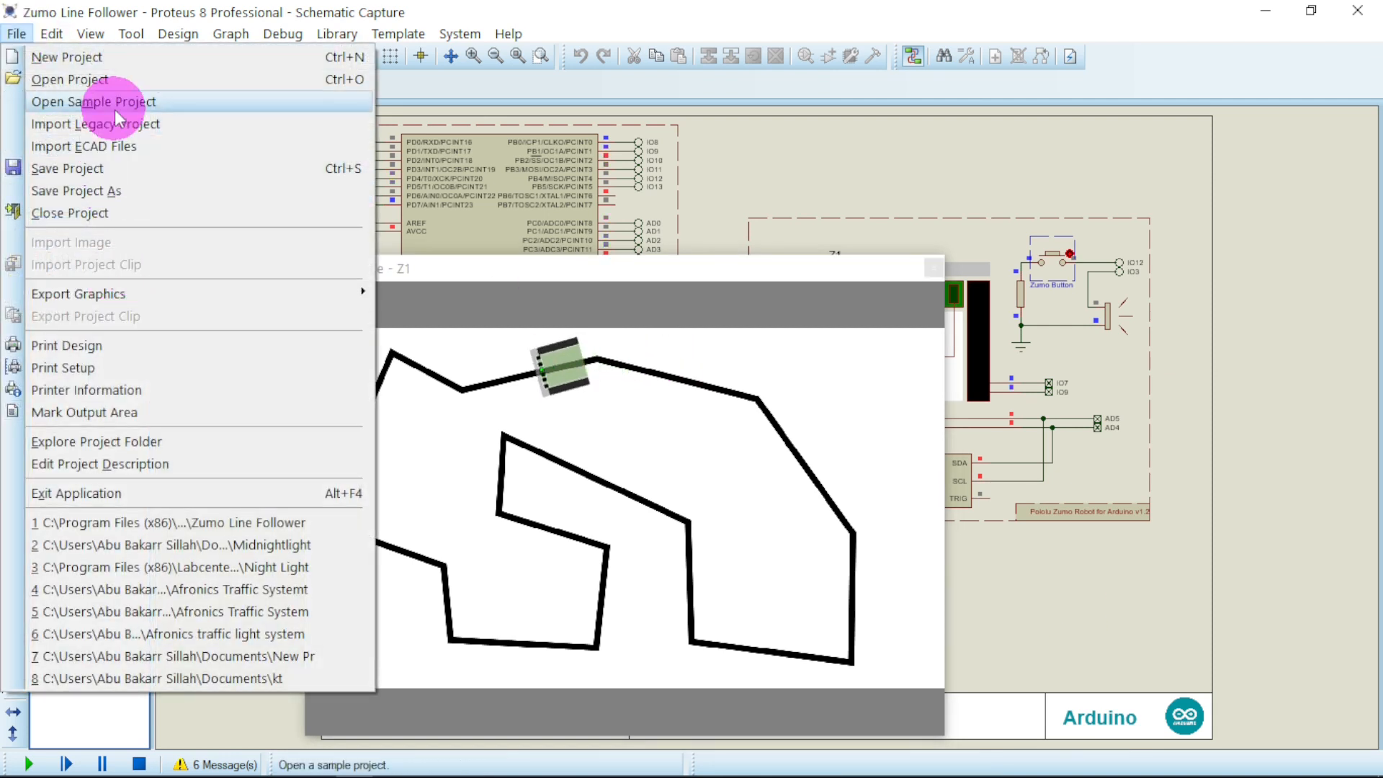
left_click(93, 101)
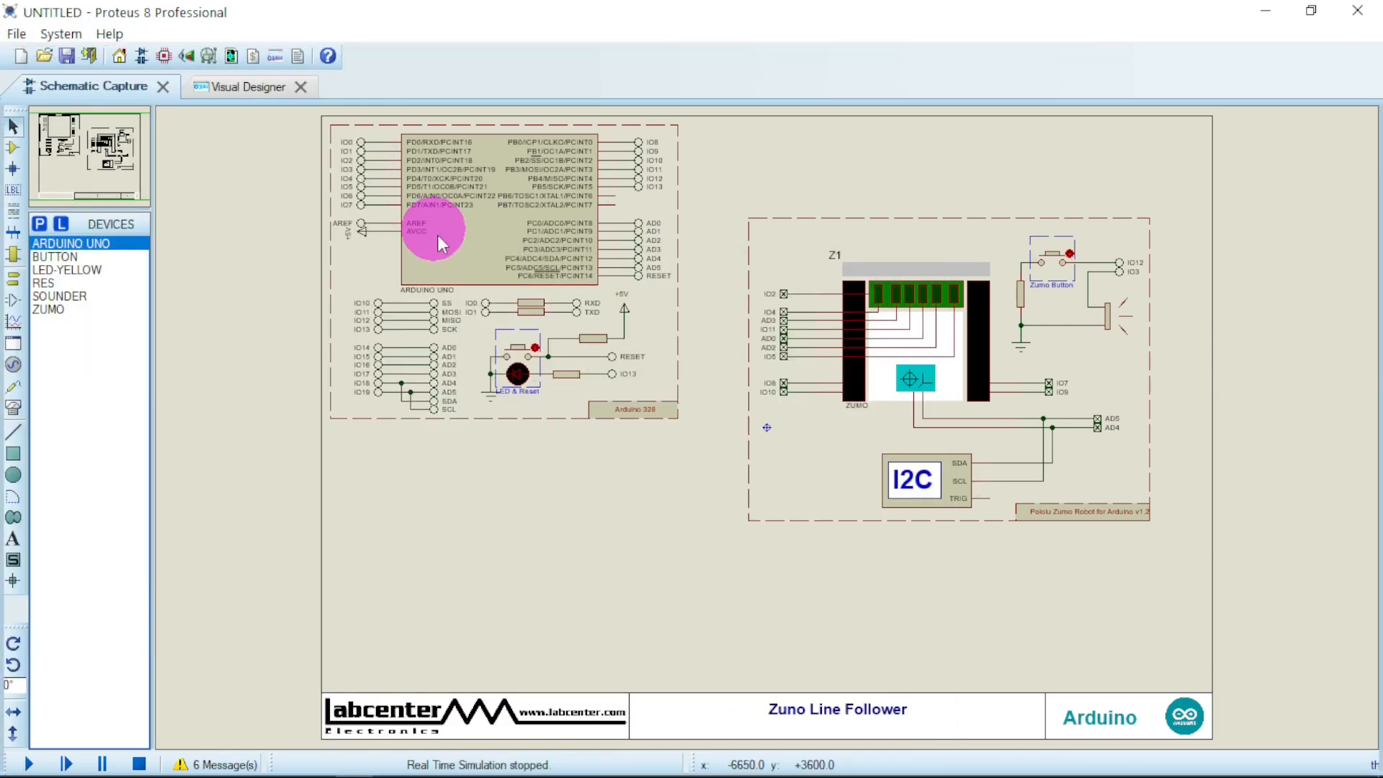
left_click(119, 55)
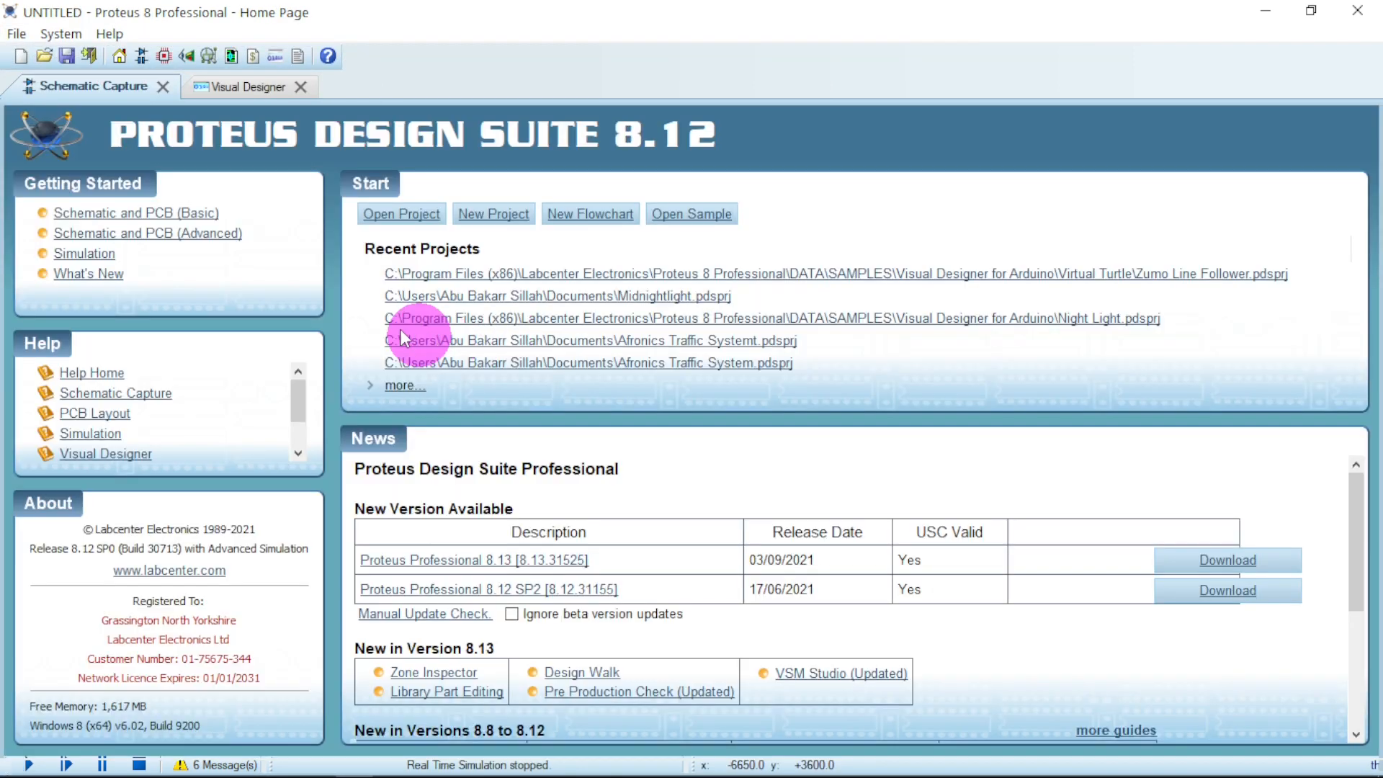
Step: Start a new project and name it 'Midnightlight' in the Documents folder
left_click(493, 213)
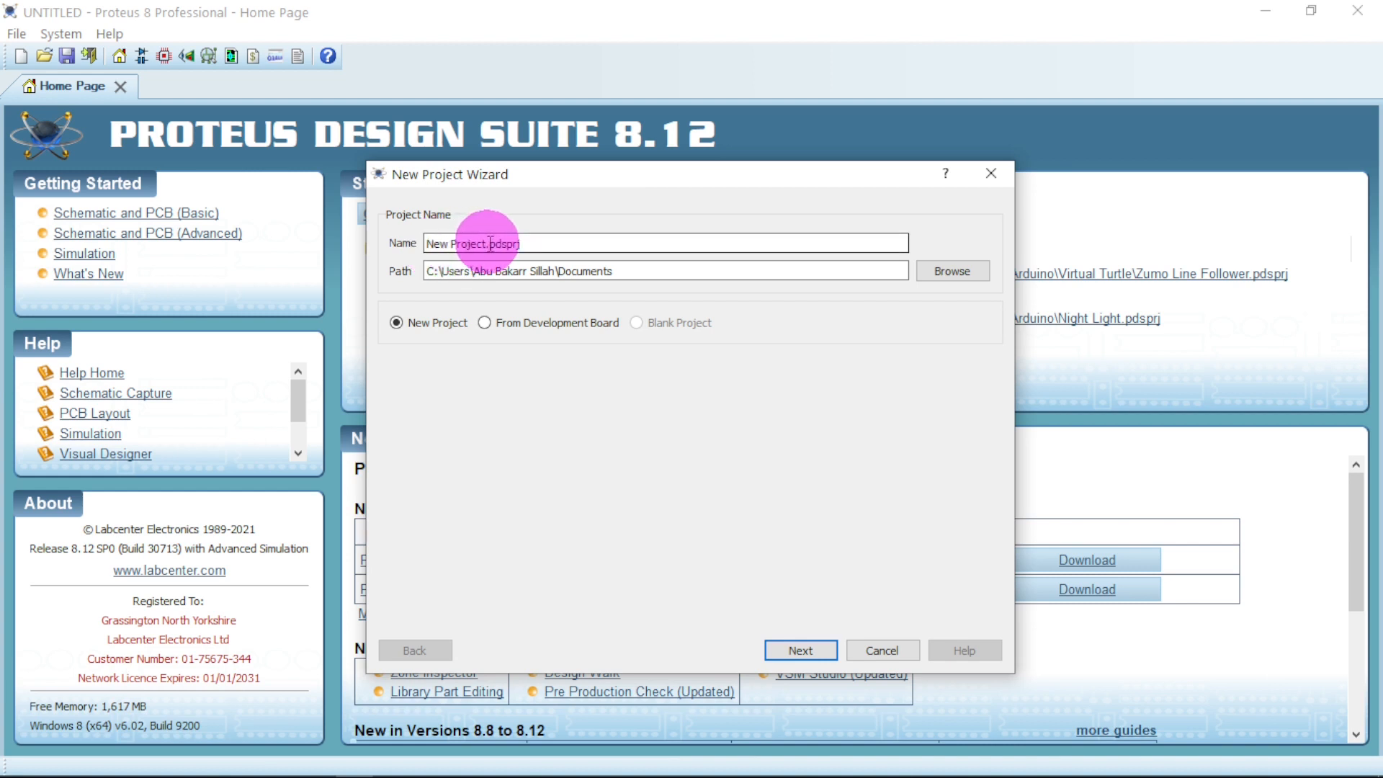
double_click(455, 244)
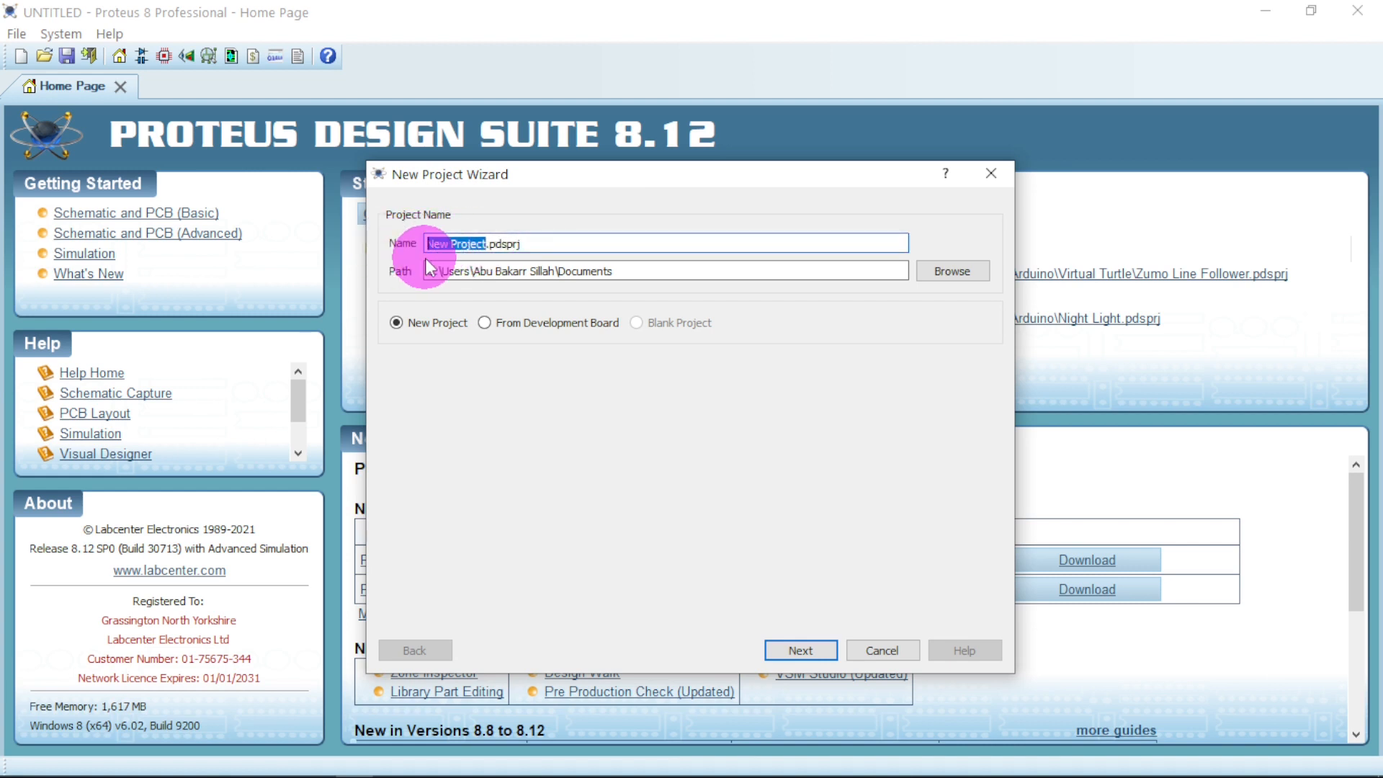
type("ni.pdsprj")
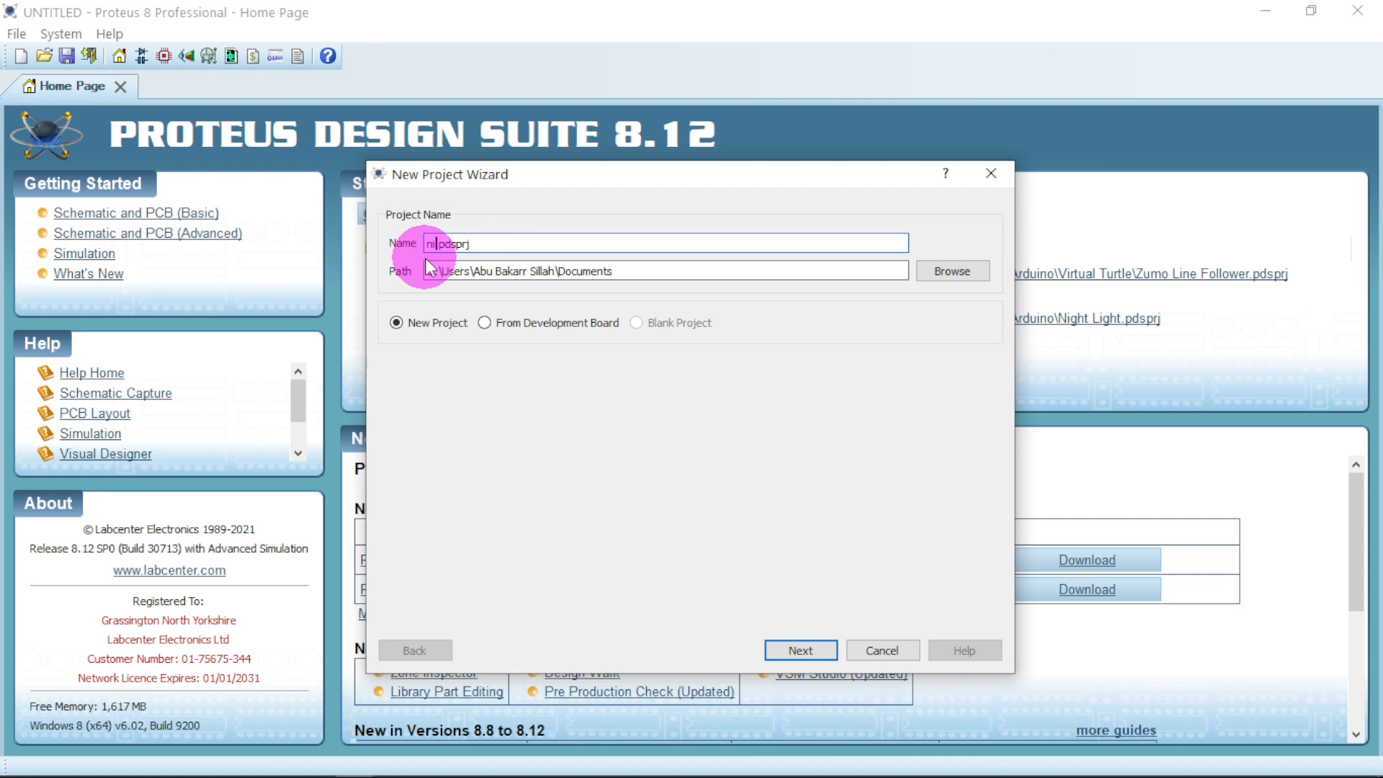
type("ght")
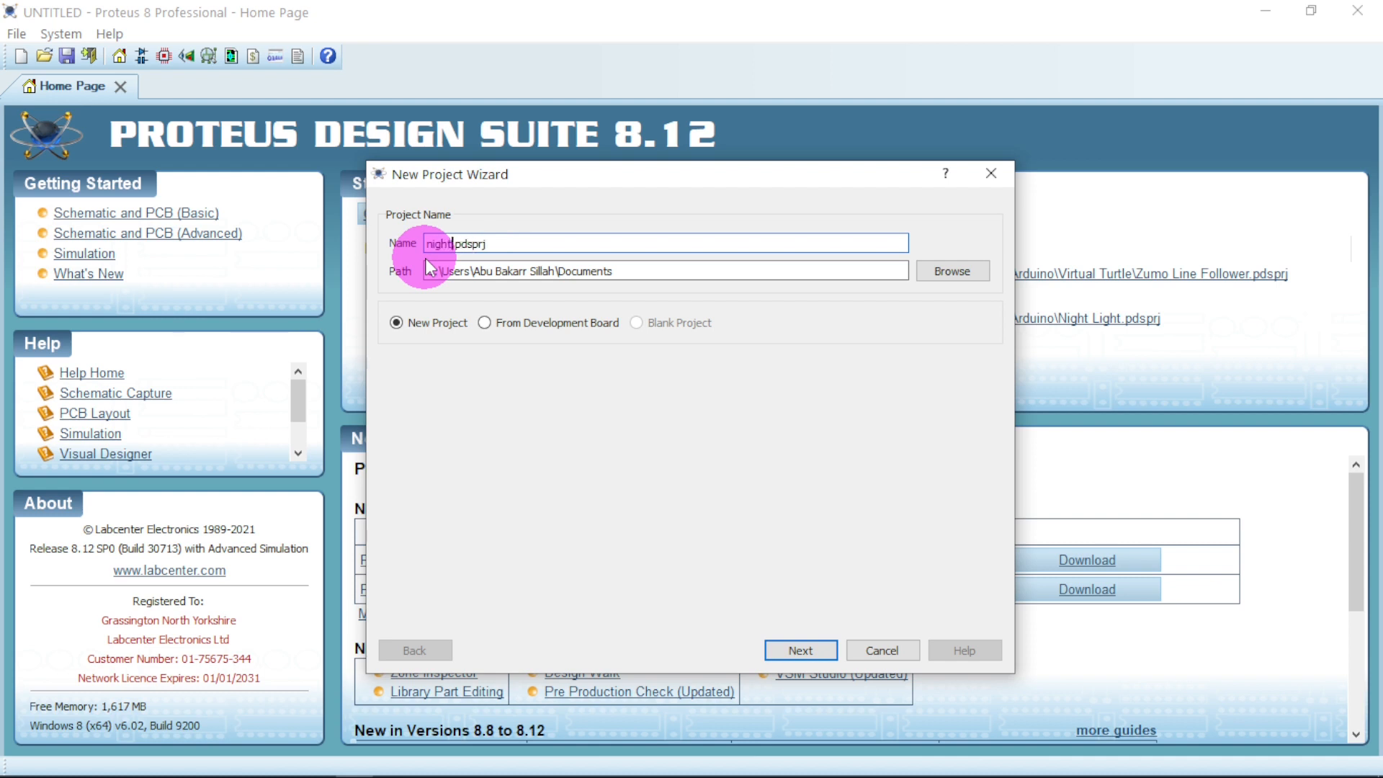
type("lig")
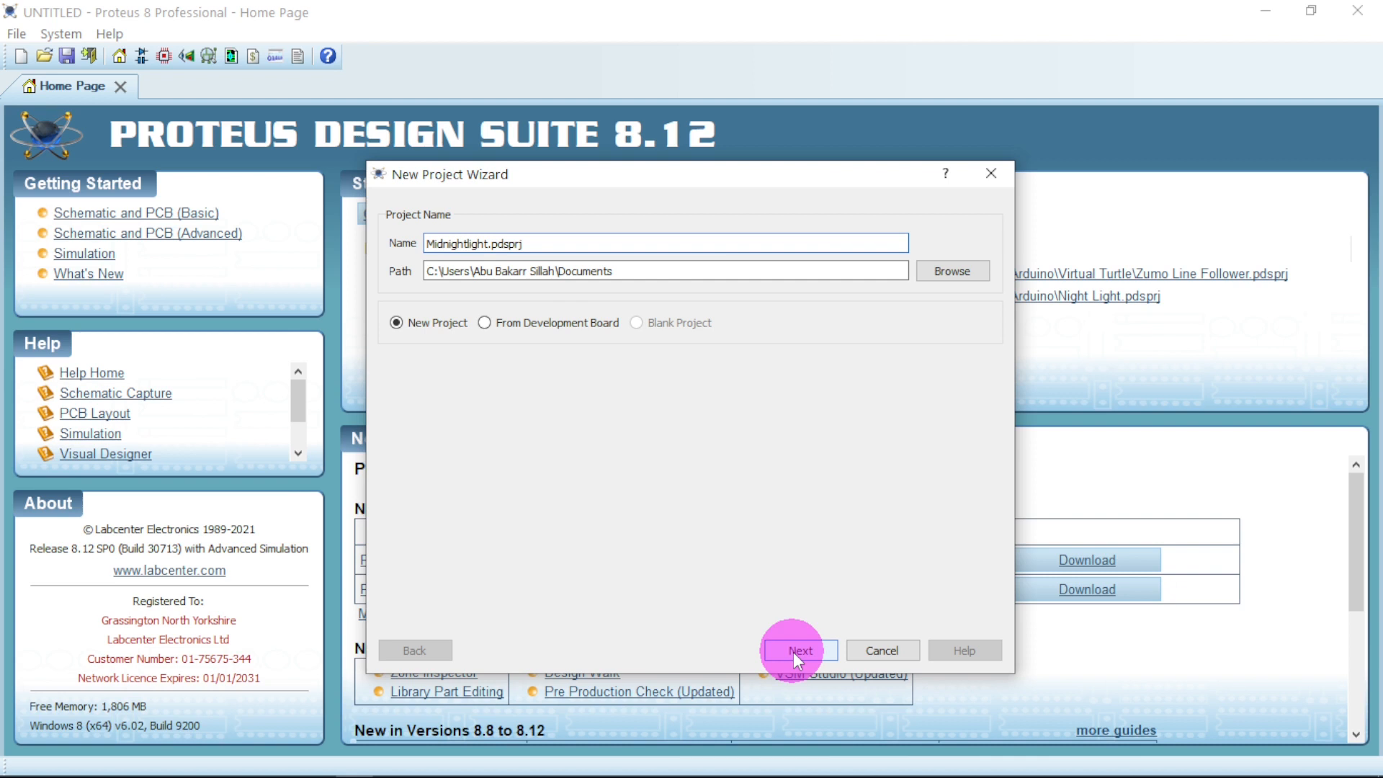
Step: Accept the name and location, the DEFAULT schematic template, and no PCB layout
left_click(799, 650)
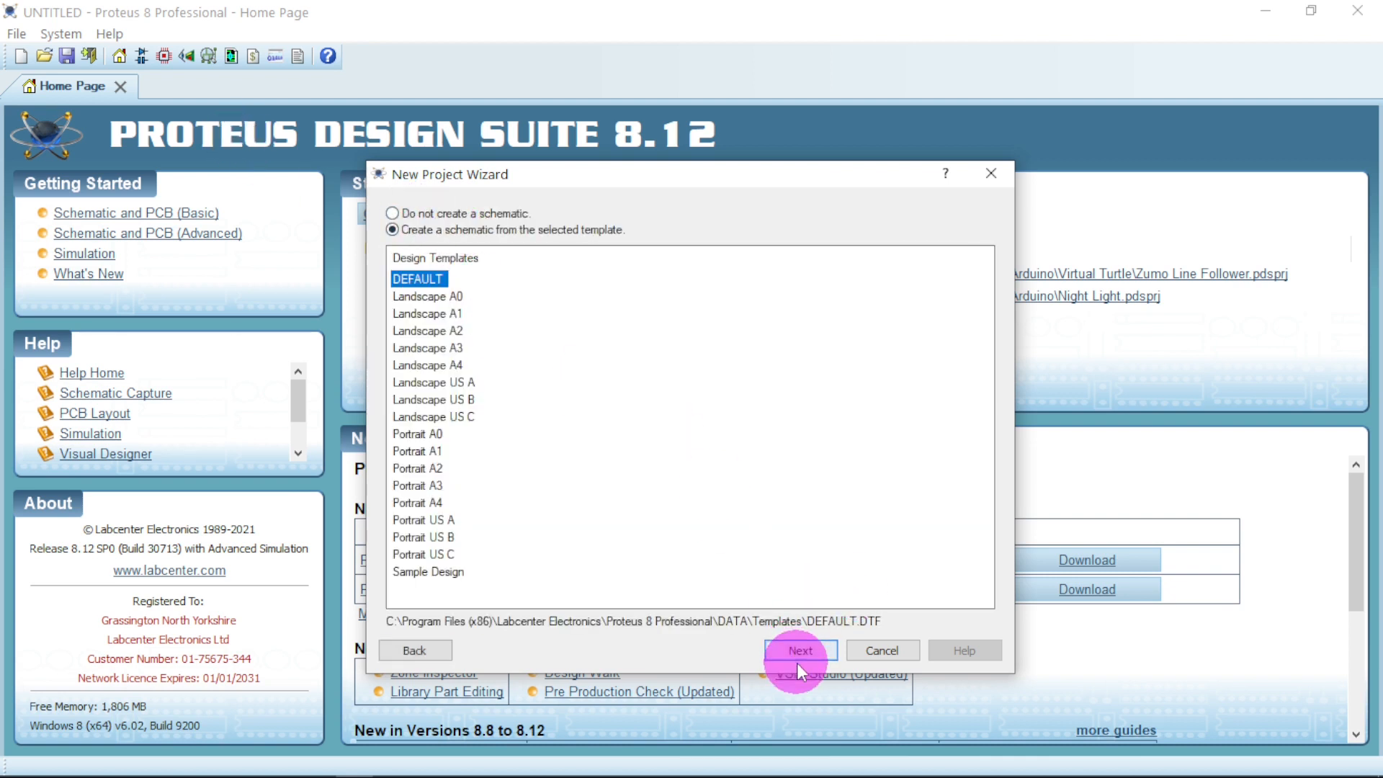
left_click(799, 649)
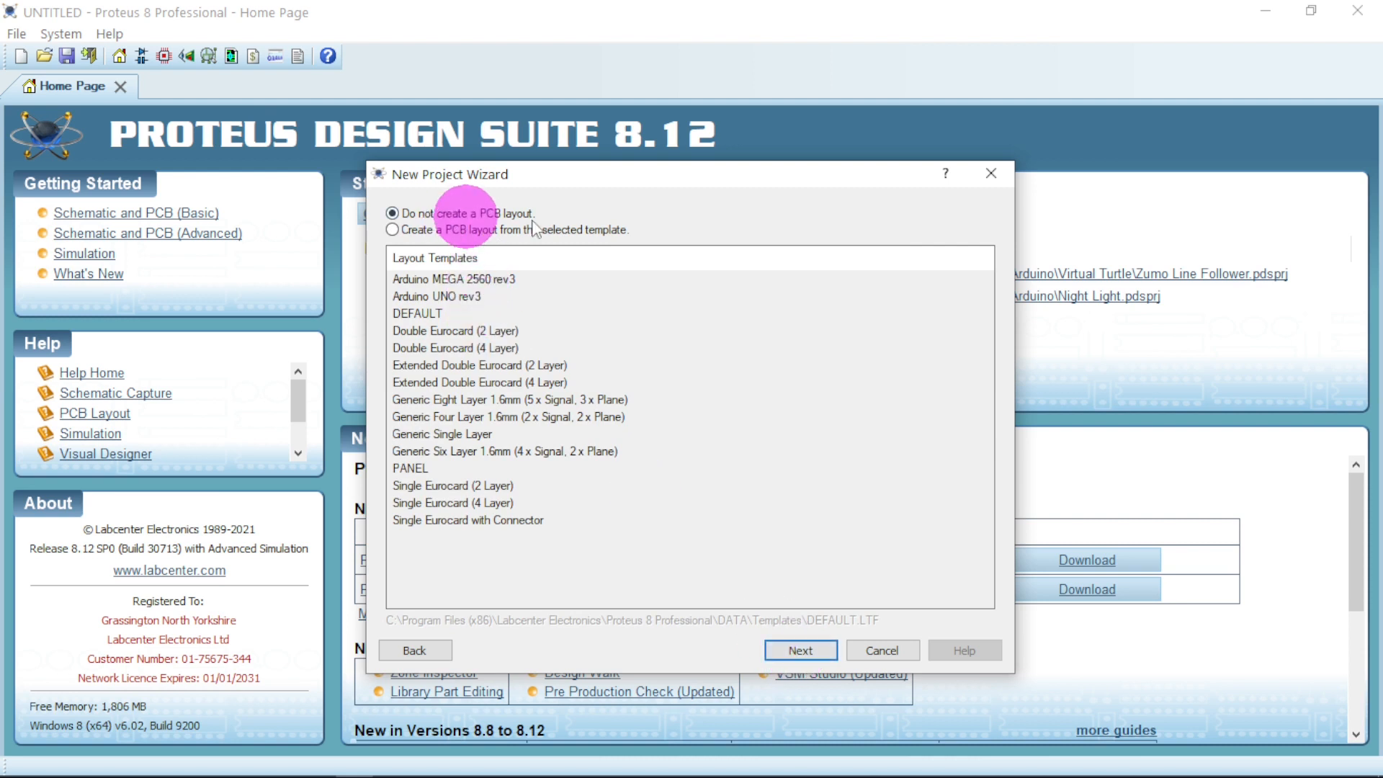
left_click(799, 650)
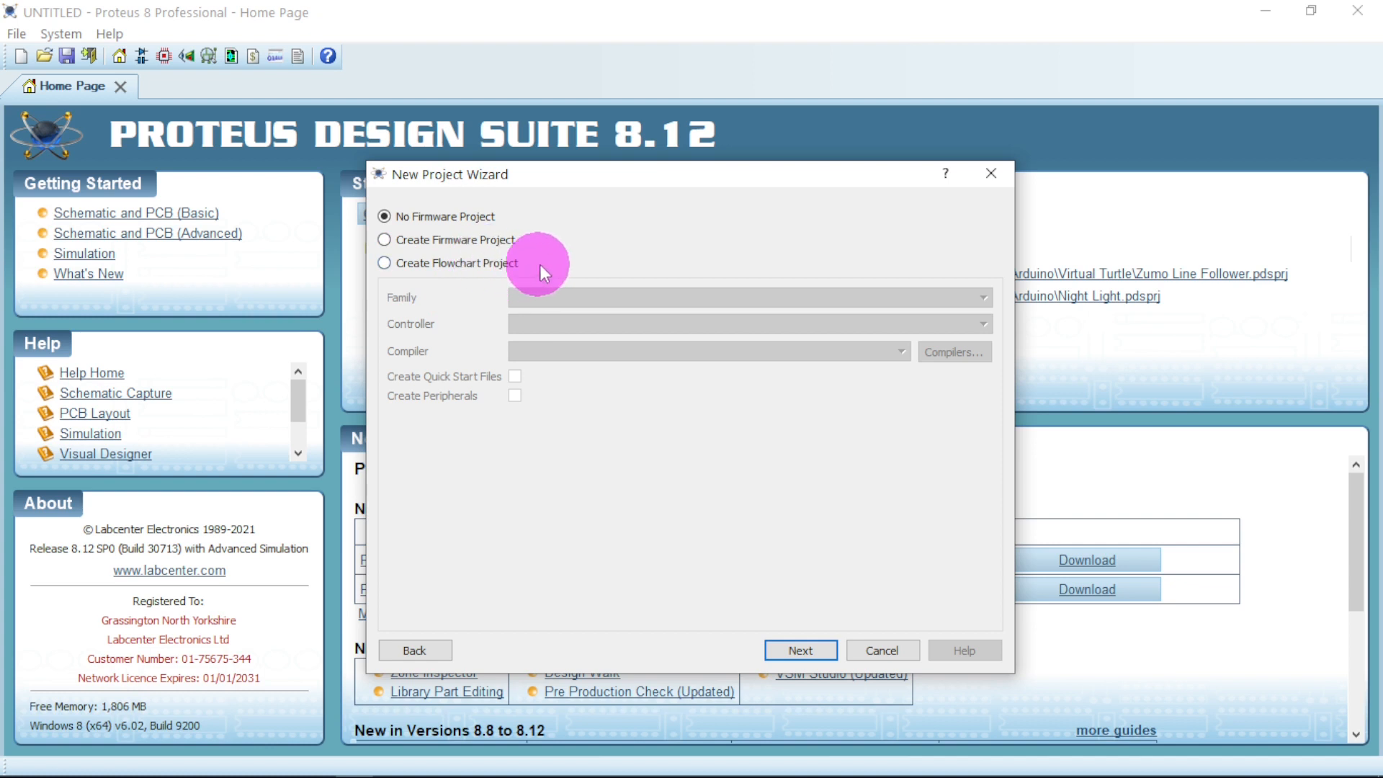
Step: Choose Create Flowchart Project with Arduino Uno firmware and proceed to the summary
left_click(384, 263)
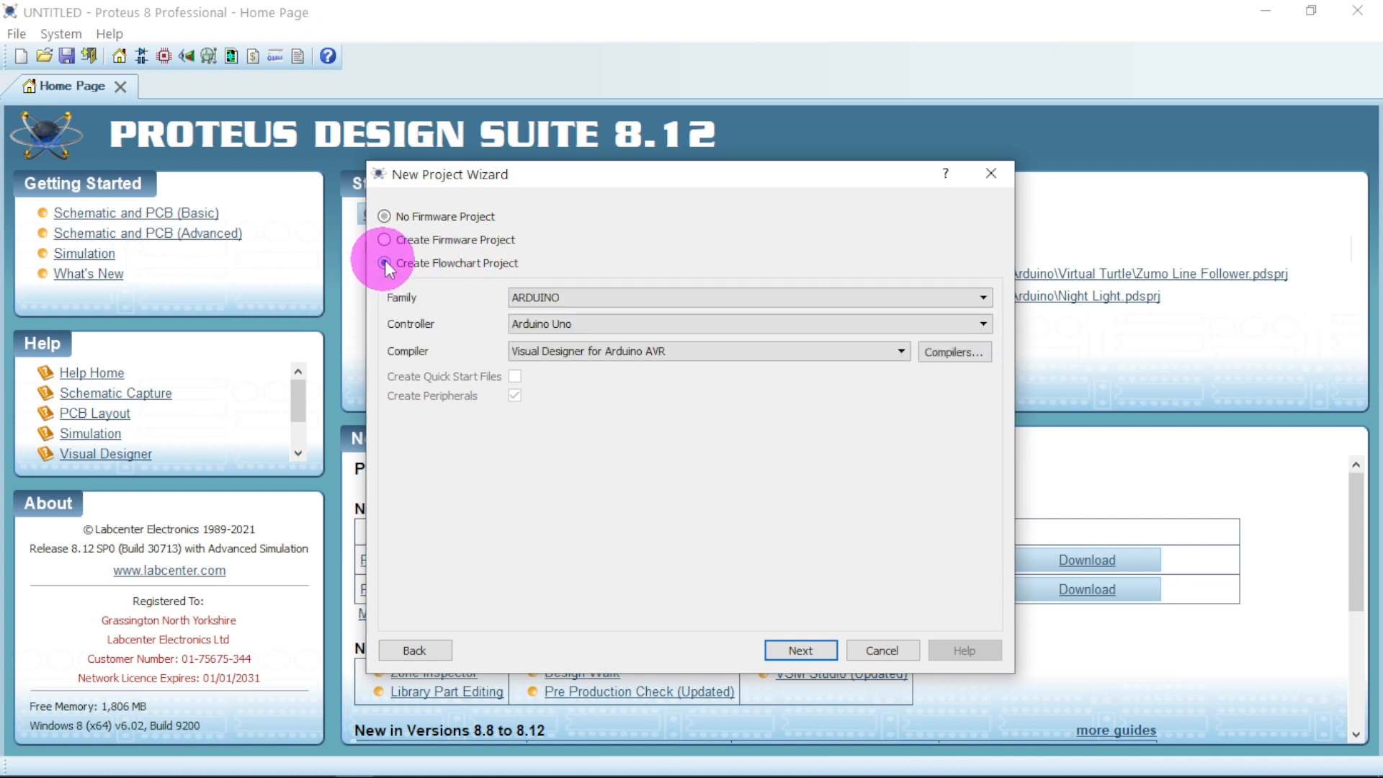
left_click(384, 263)
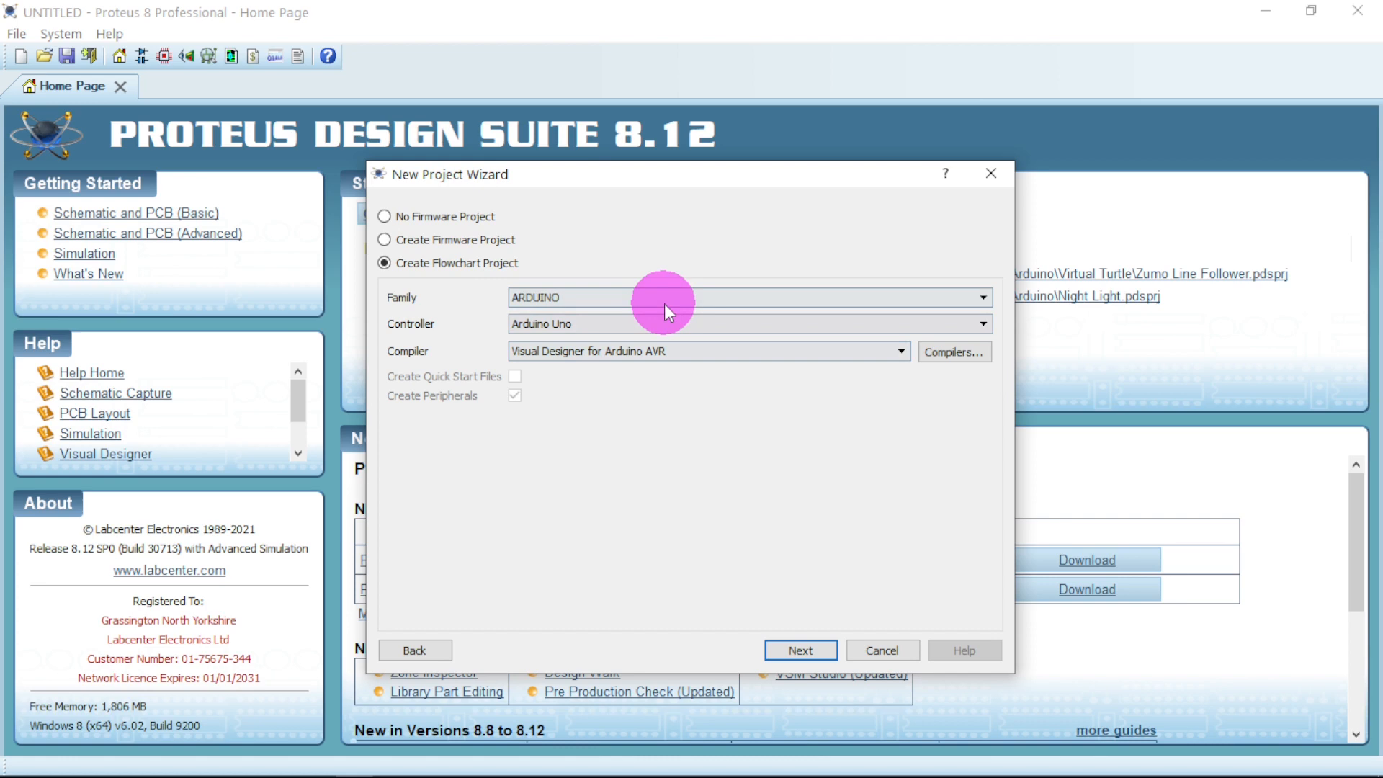
left_click(799, 650)
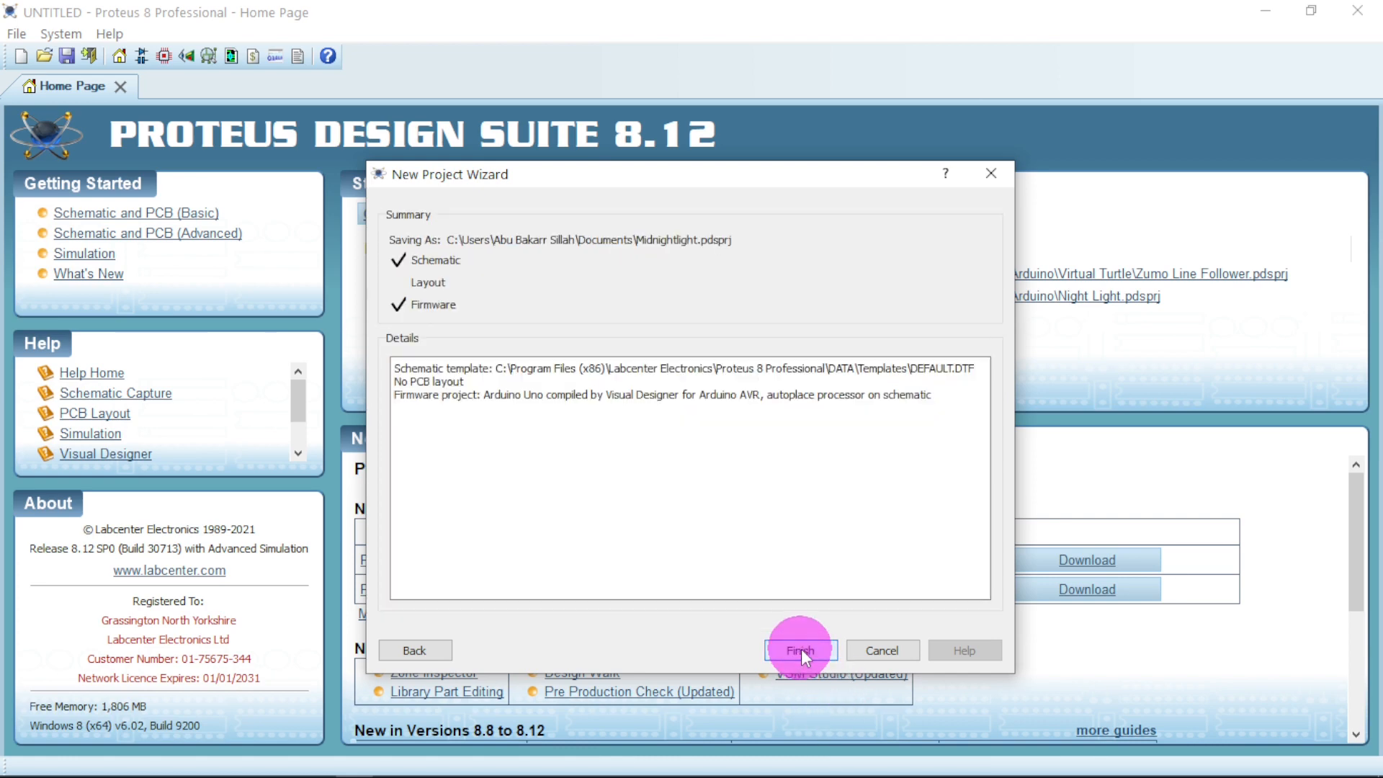
Step: Finish creating Midnightlight, inspect the Arduino Uno schematic, and return to the SETUP/LOOP flowchart
left_click(799, 650)
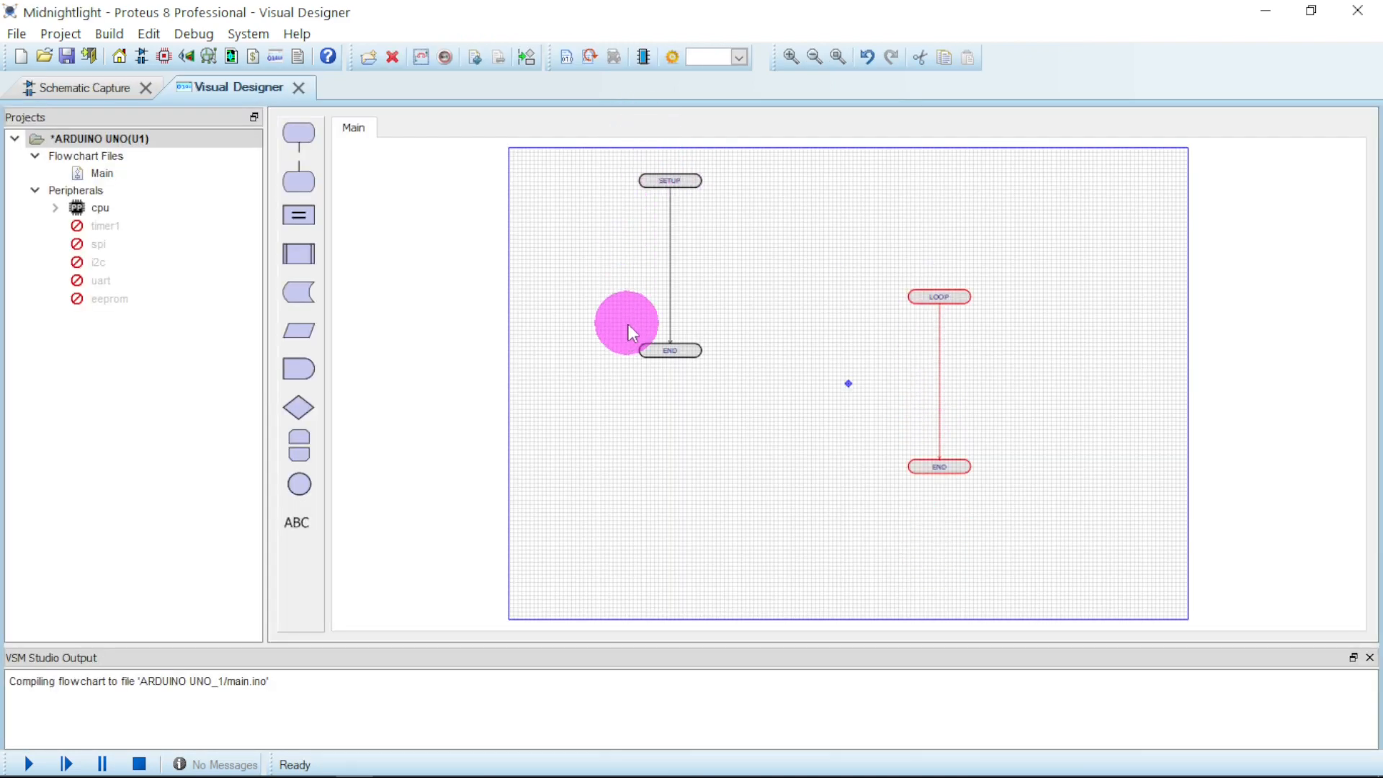
left_click(87, 86)
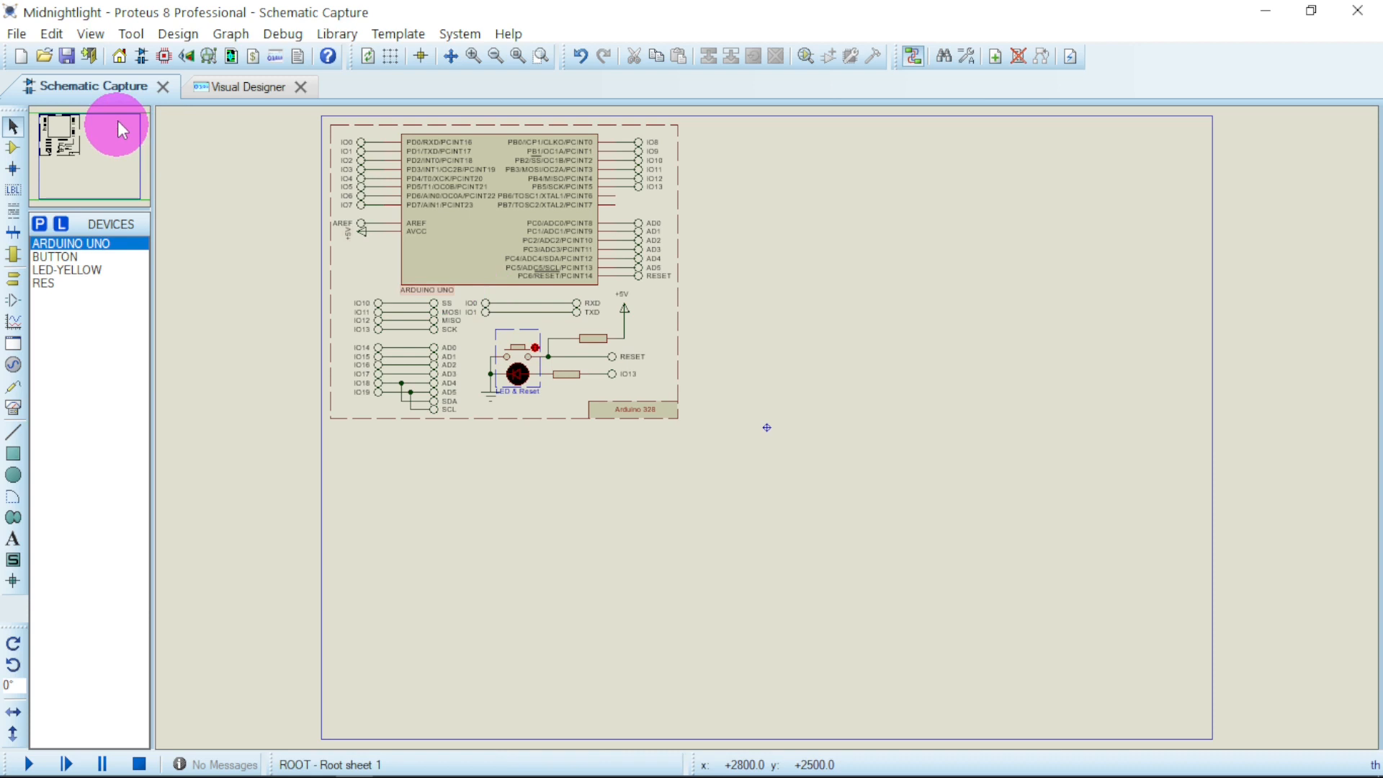
left_click(247, 86)
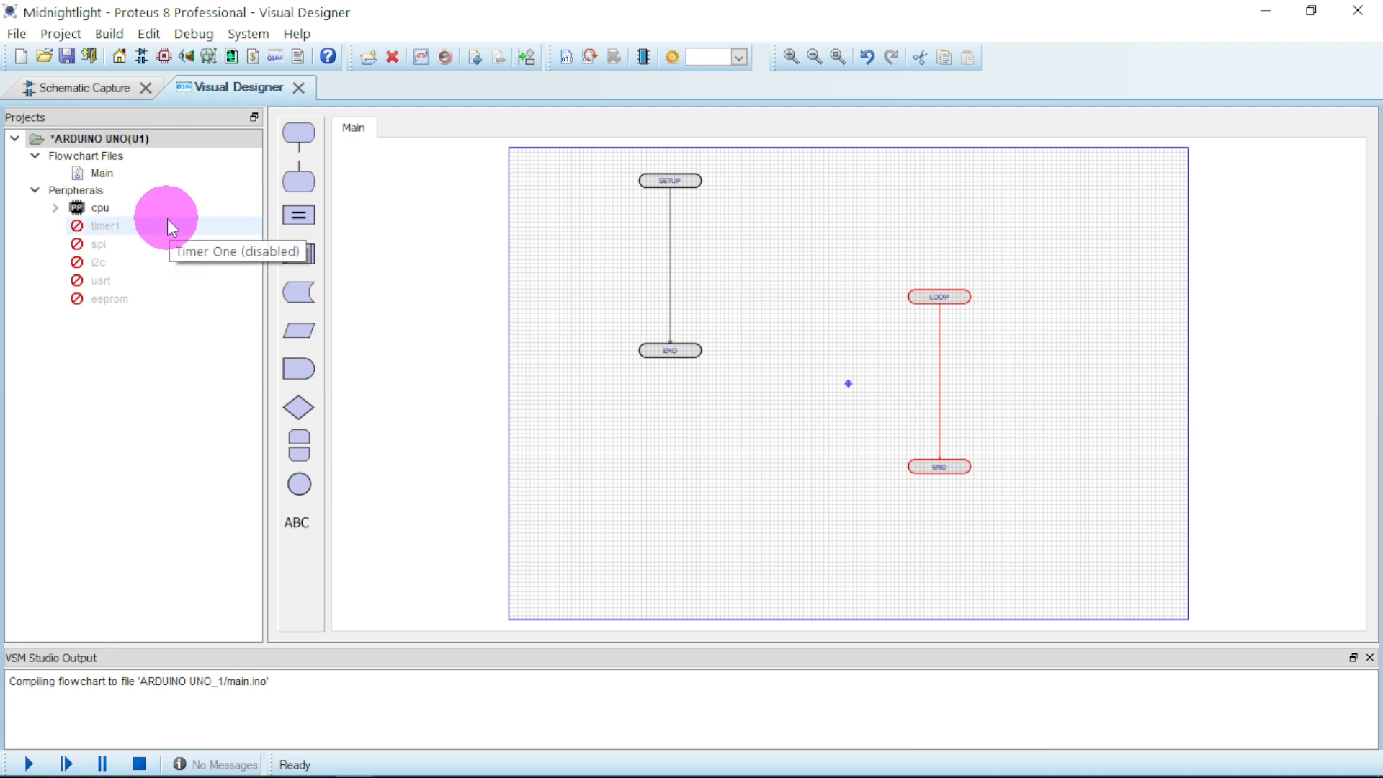
mouse_move(126, 240)
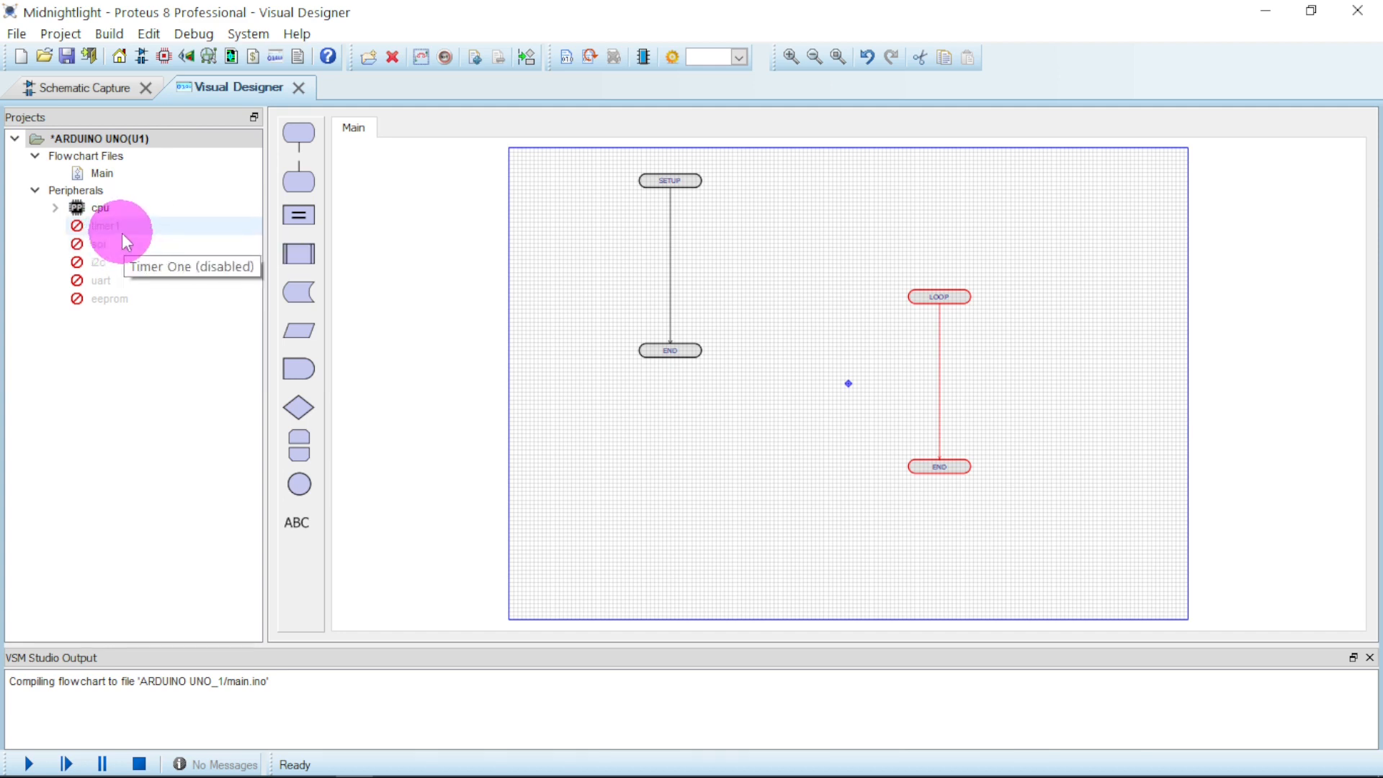